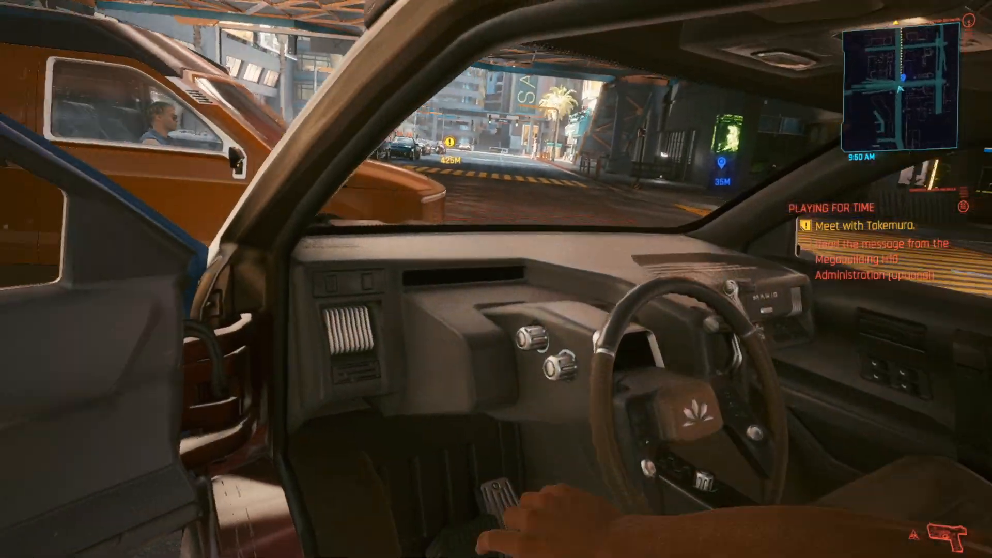
# - Drive the van in third-person view toward the Takemura waypoint with the stock minimap visible
pyautogui.press('v')
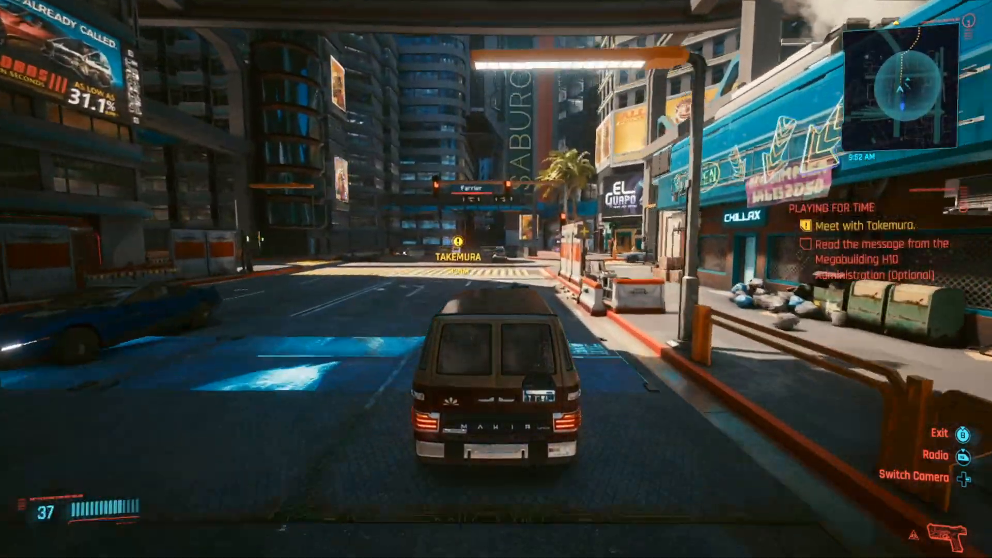
pyautogui.press('w')
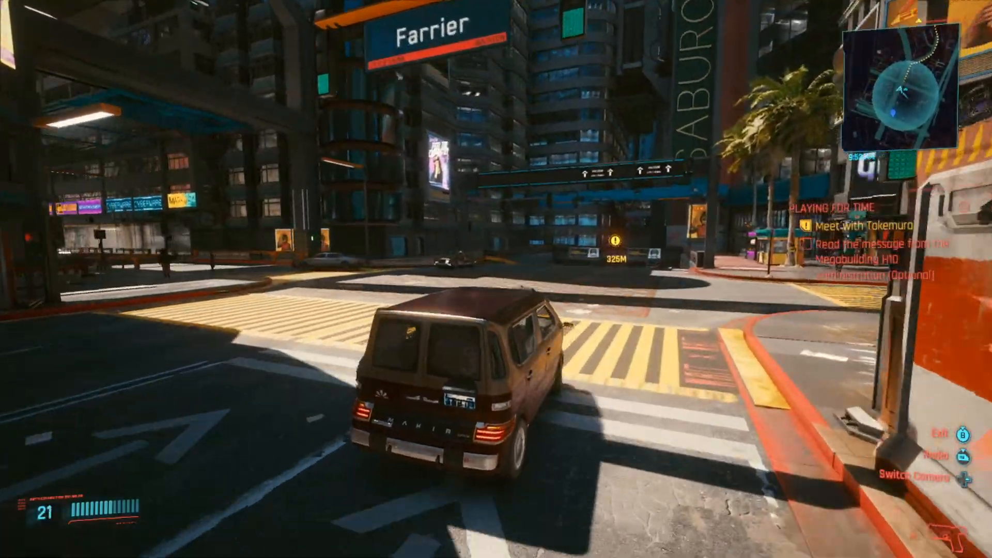
pyautogui.press('w')
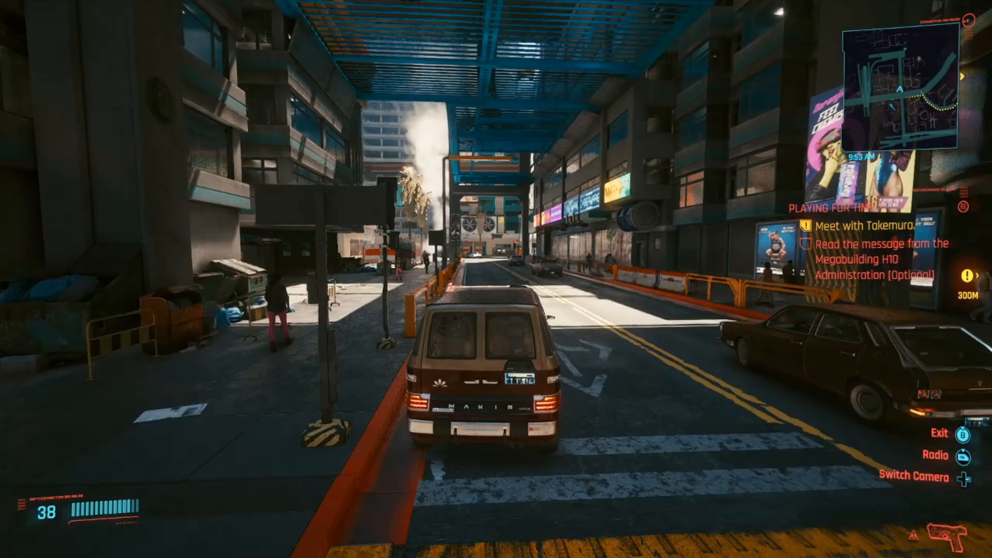
pyautogui.press('W')
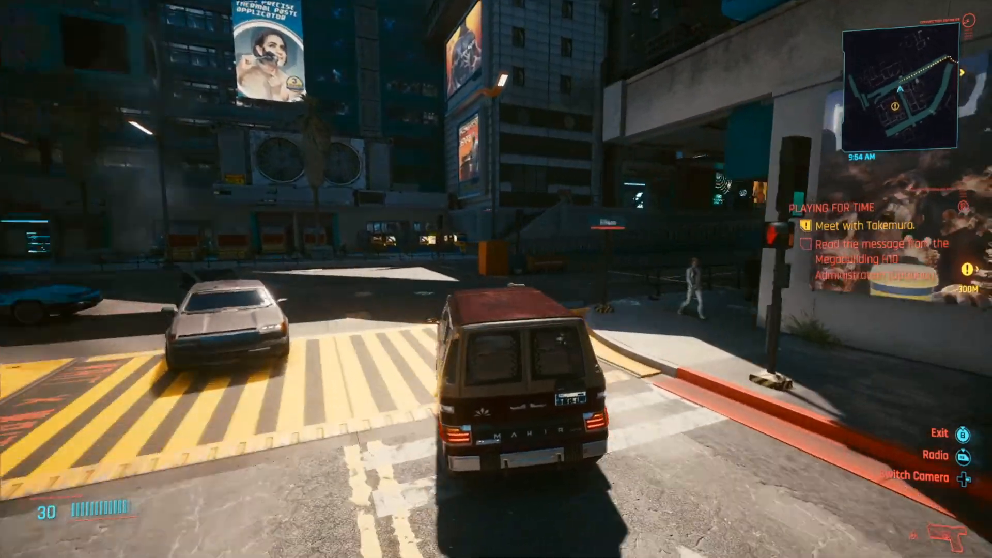
pyautogui.press('w')
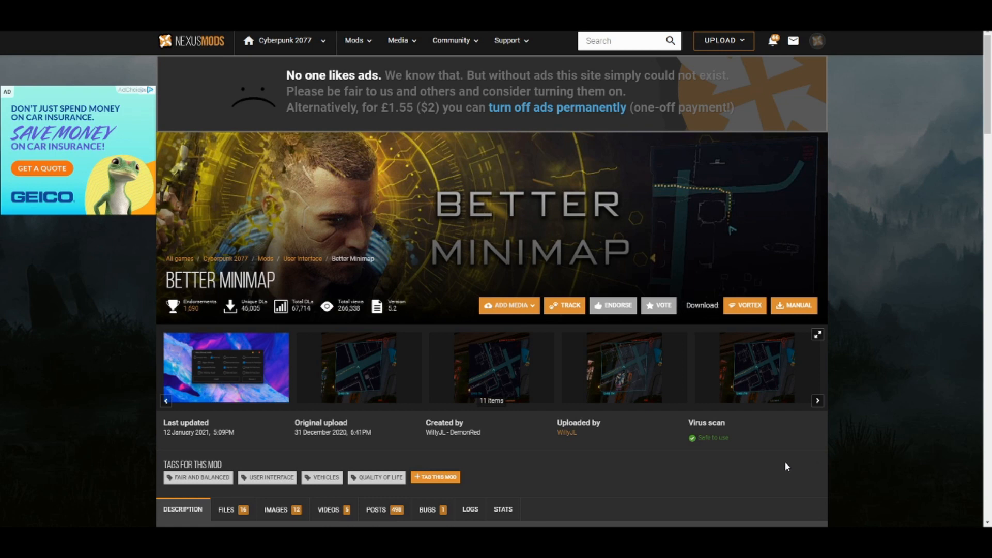
# - Expand the Better Minimap Requirements dropdown, showing CP77Tools is needed
pyautogui.scroll(-3)
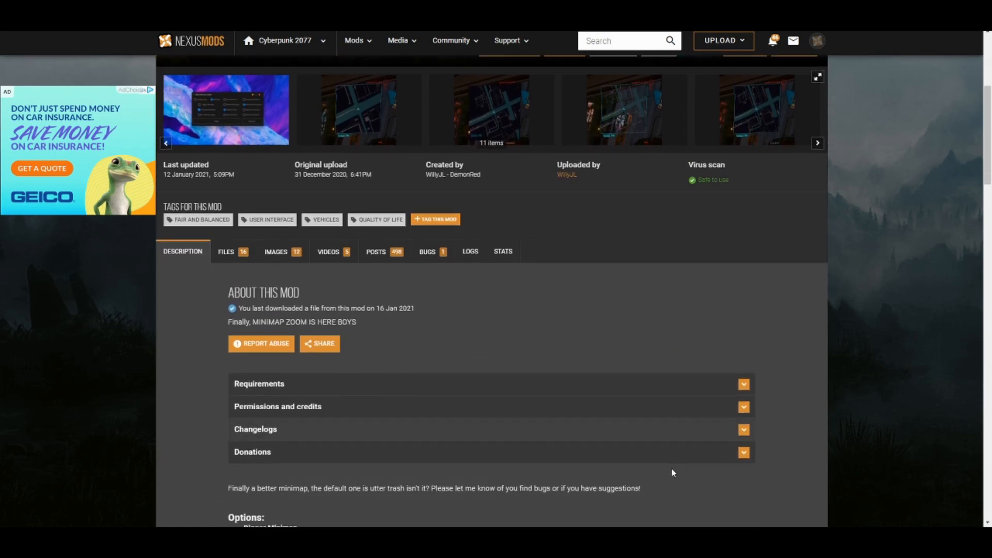
pyautogui.scroll(3)
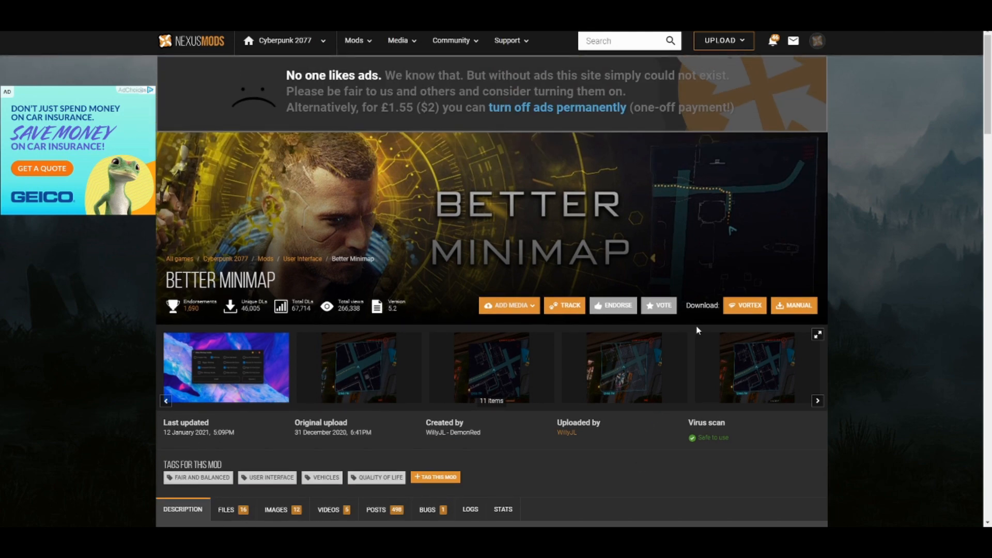
pyautogui.scroll(-3)
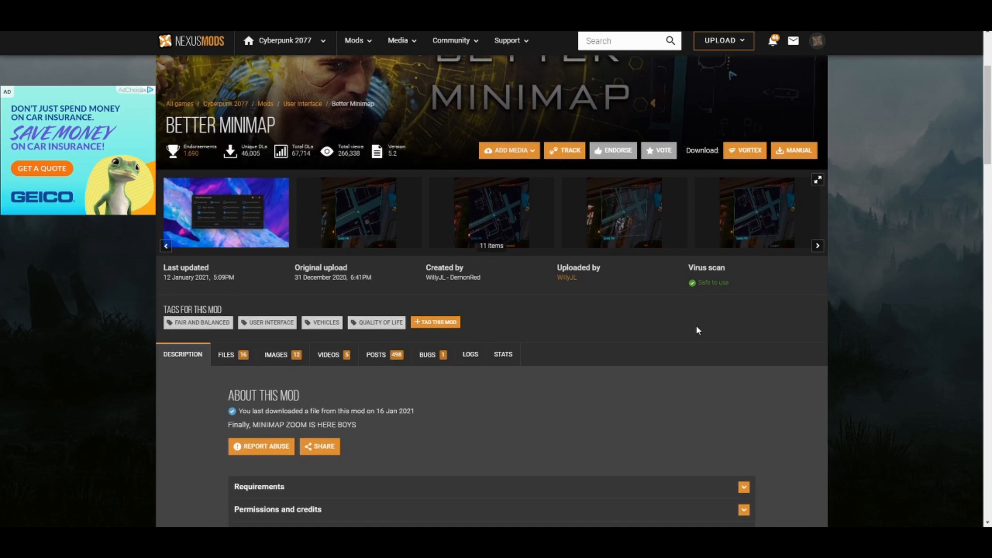
pyautogui.scroll(-3)
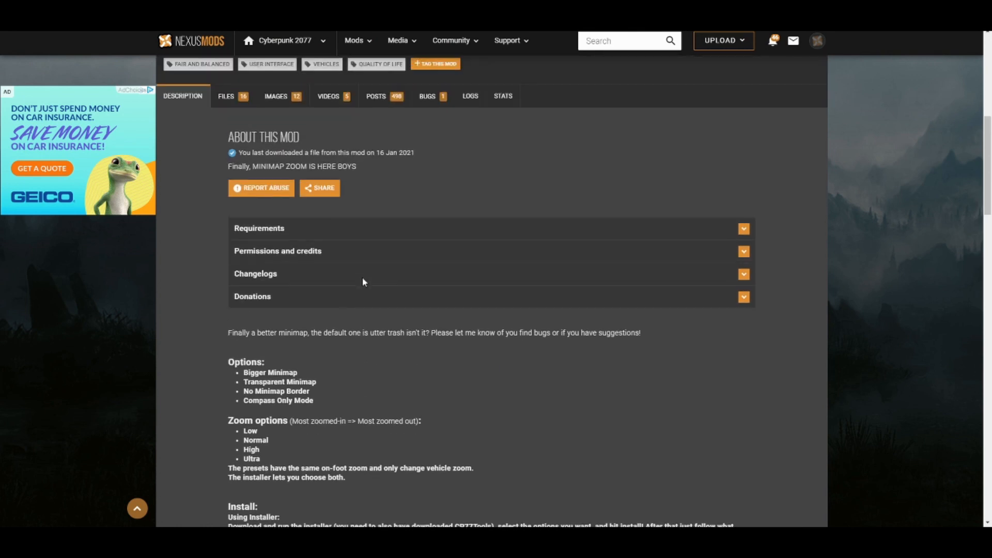
pyautogui.click(258, 227)
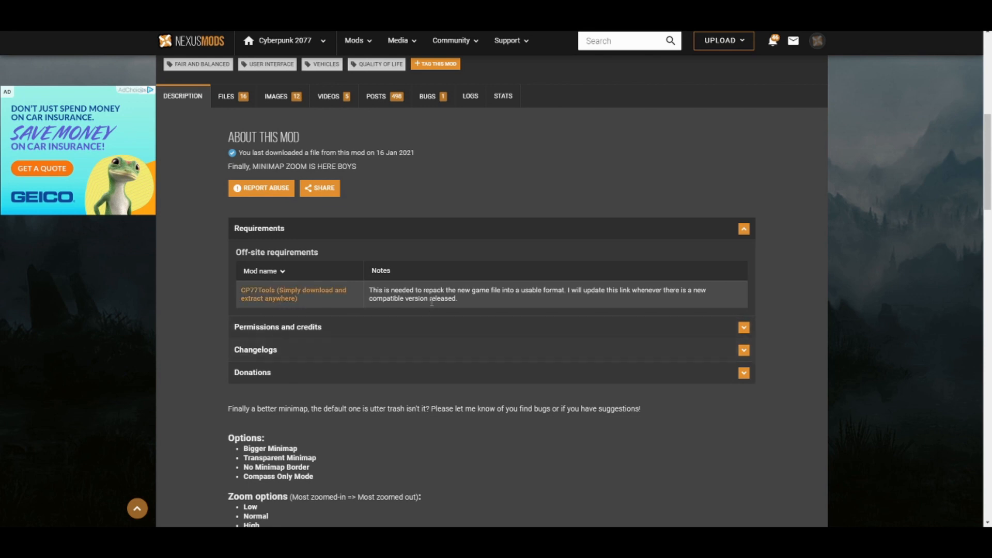
# - Bring the mod's install instructions section into view
pyautogui.scroll(-3)
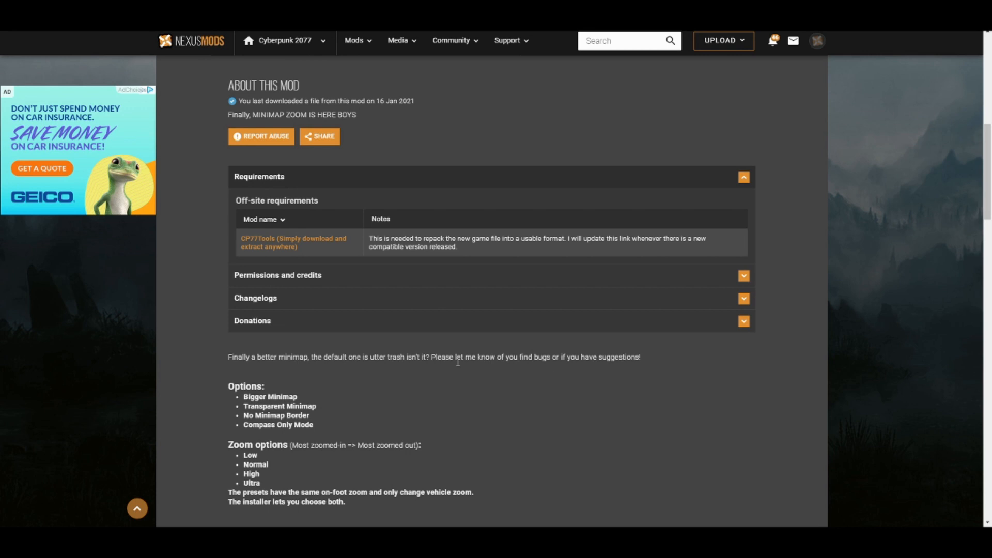
pyautogui.scroll(-3)
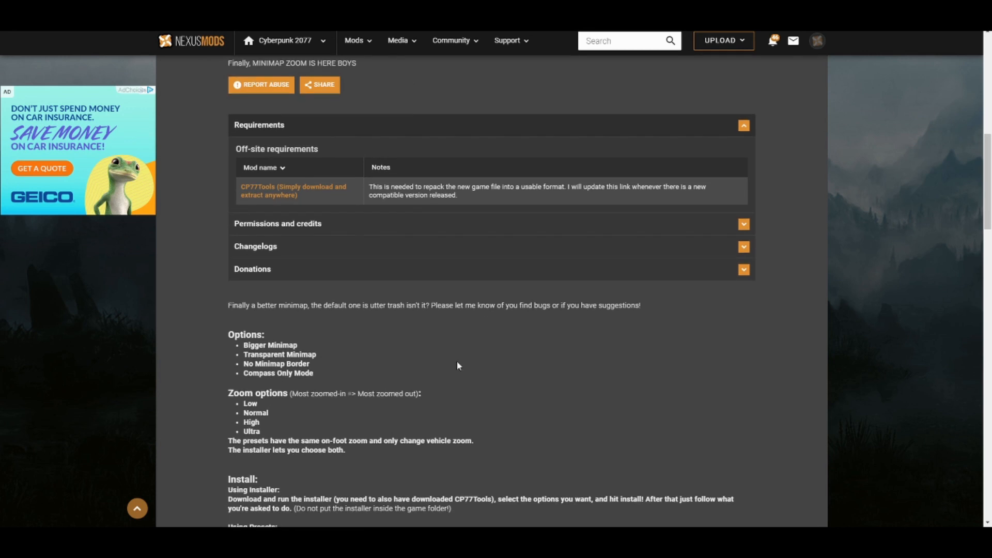
pyautogui.moveTo(269, 195)
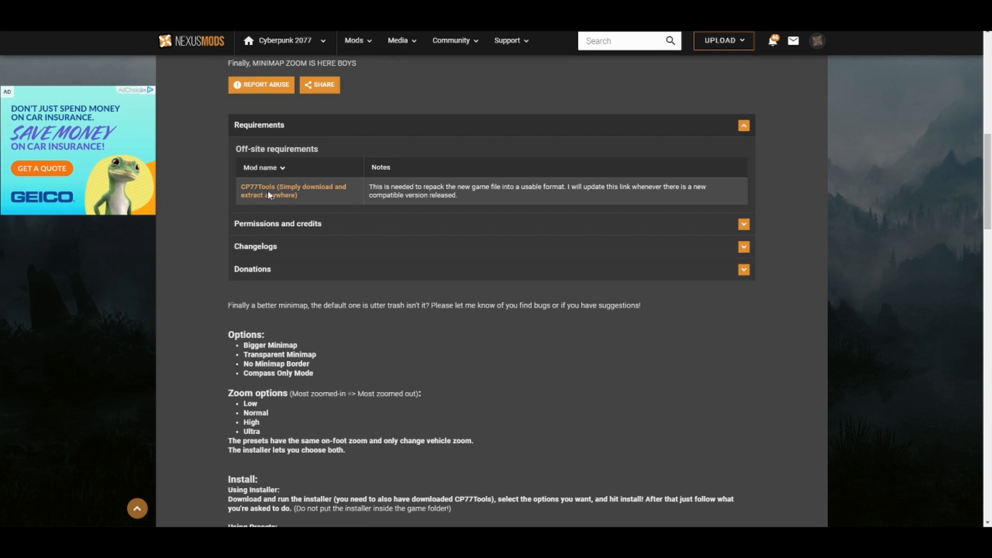
pyautogui.scroll(-3)
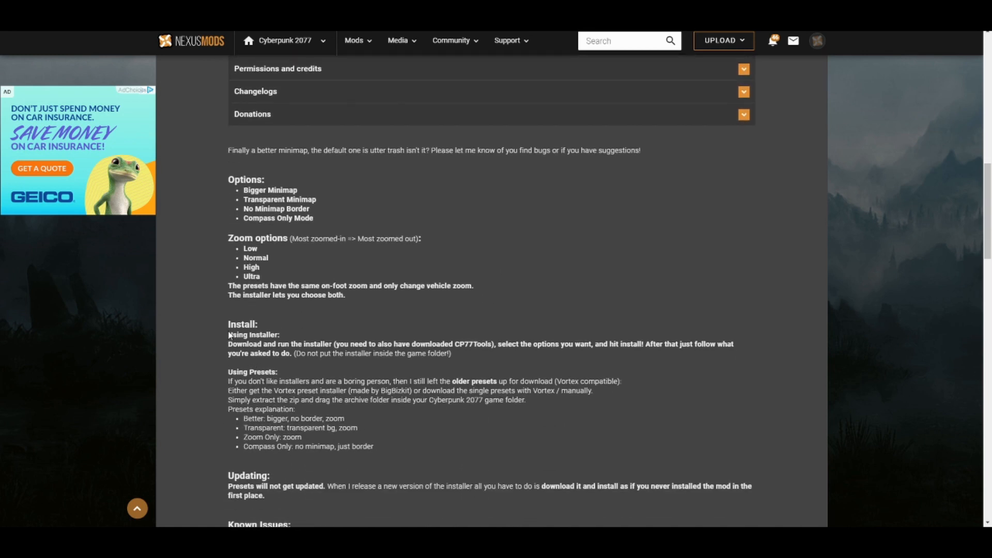
pyautogui.scroll(3)
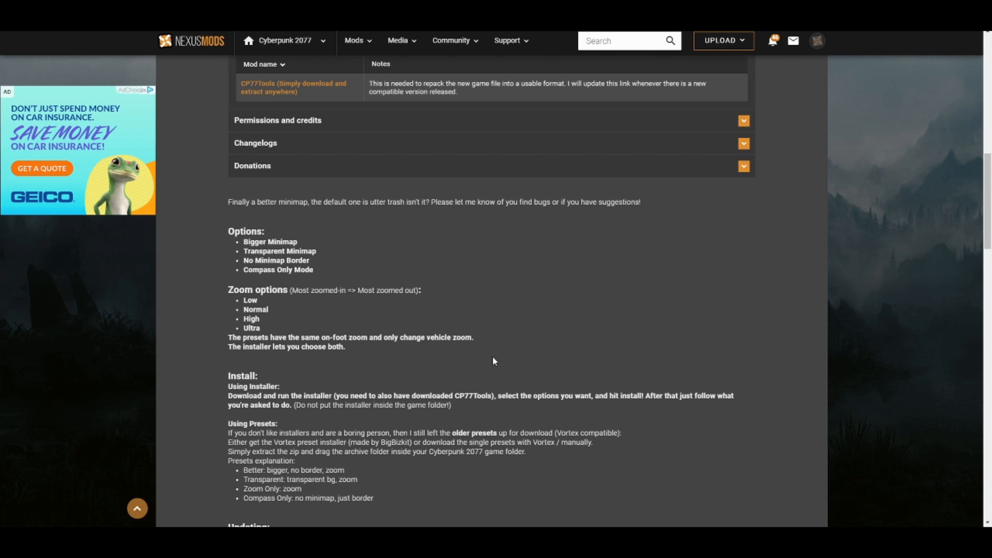
pyautogui.moveTo(504, 345)
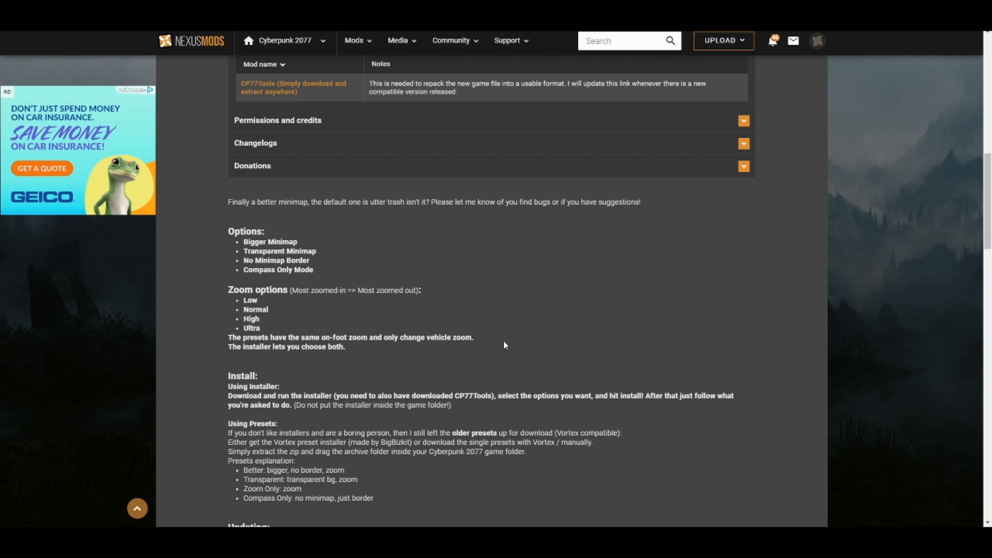
pyautogui.moveTo(506, 351)
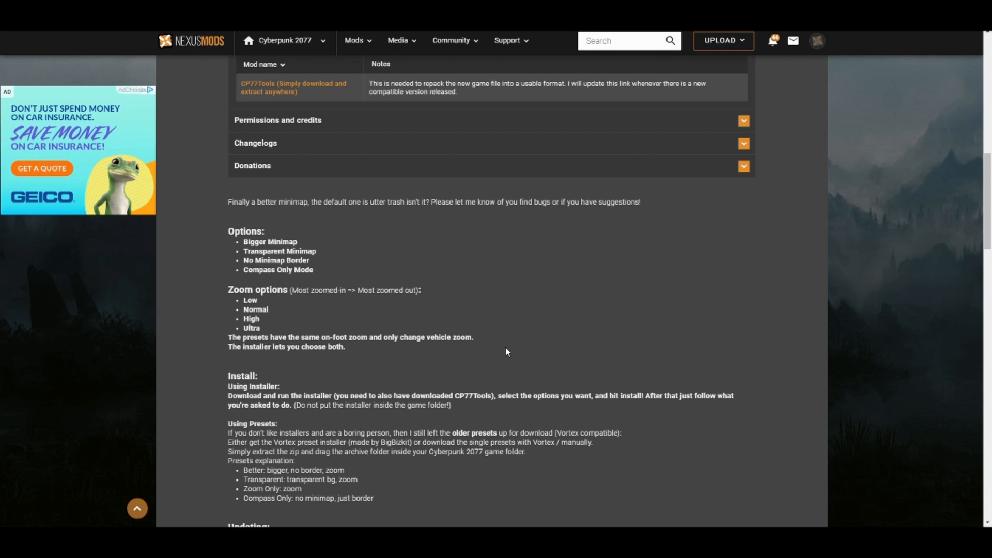
pyautogui.moveTo(767, 496)
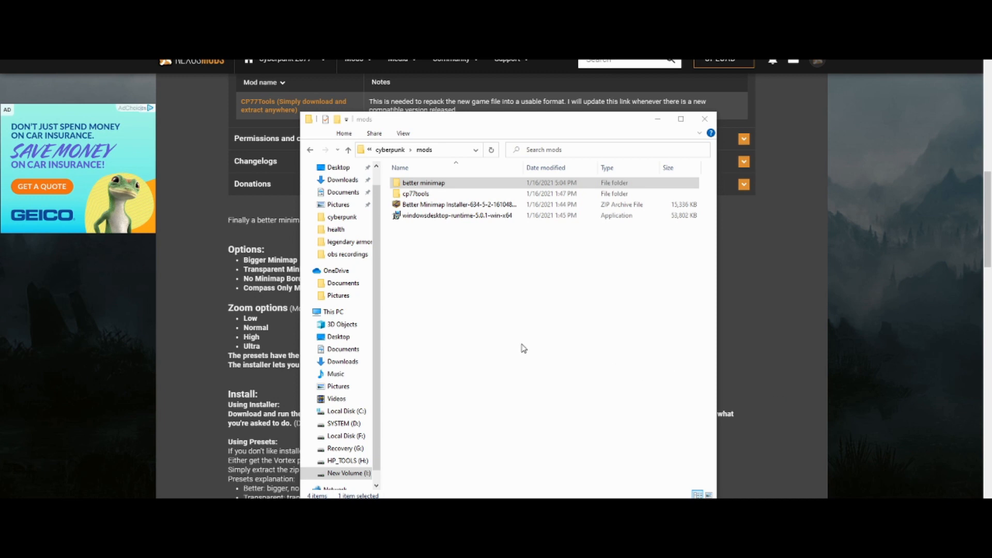
pyautogui.moveTo(483, 321)
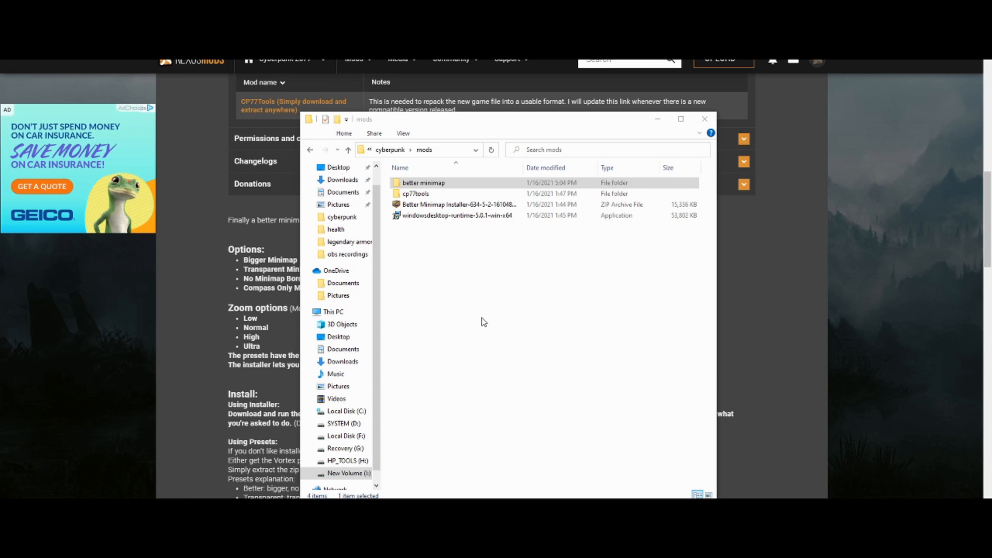
pyautogui.moveTo(465, 333)
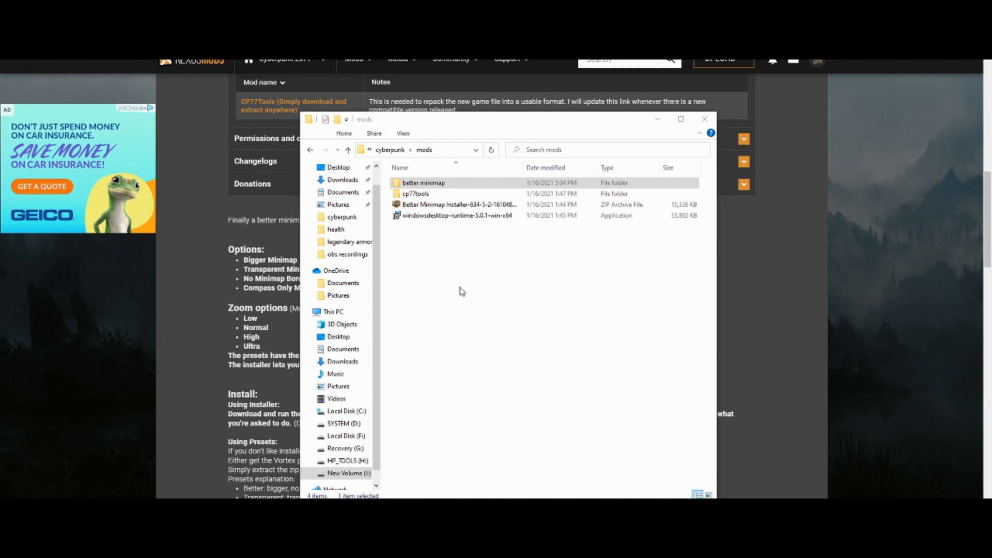
# - Enter the 'better minimap' folder under mods and launch BetterMinimapInstaller
pyautogui.click(415, 194)
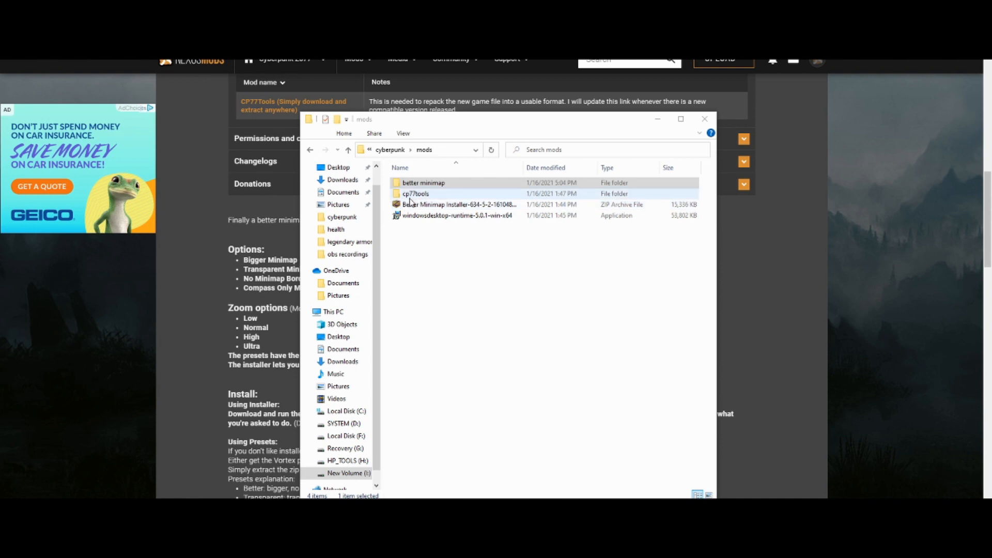
pyautogui.click(424, 181)
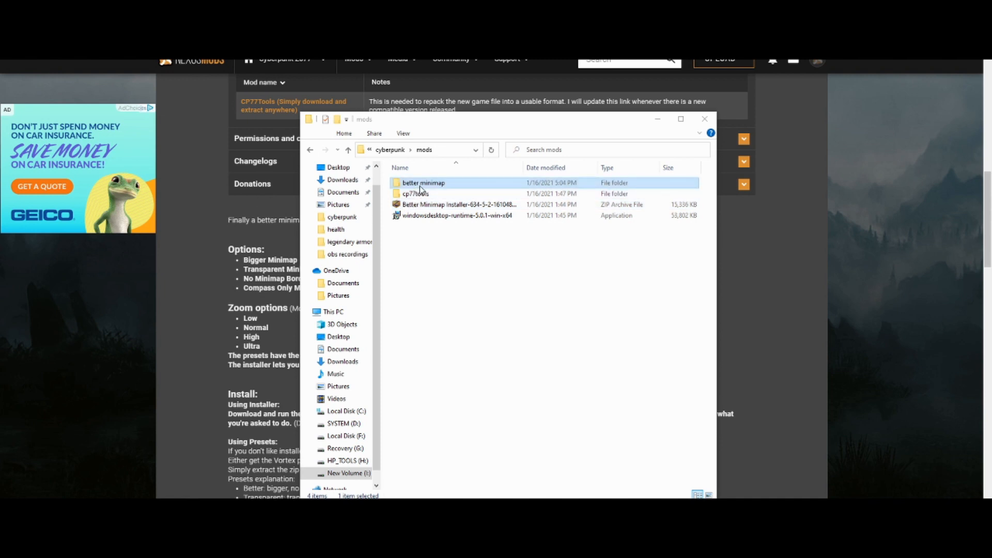
pyautogui.doubleClick(423, 182)
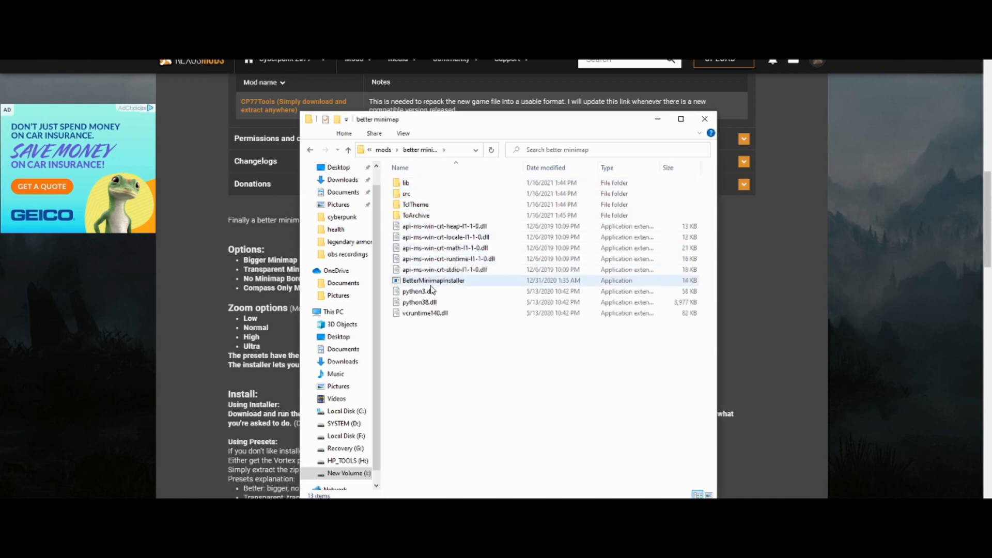
pyautogui.moveTo(432, 283)
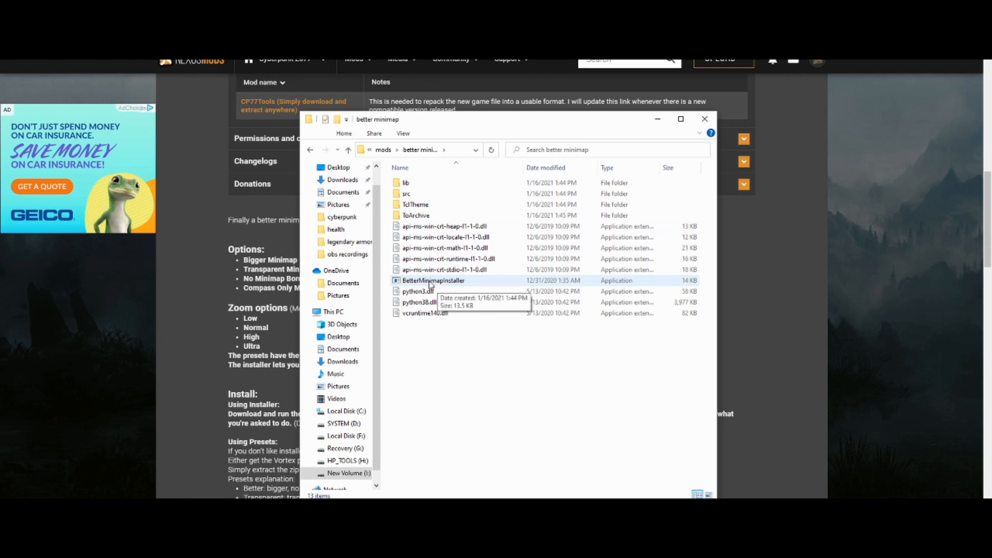
pyautogui.doubleClick(431, 280)
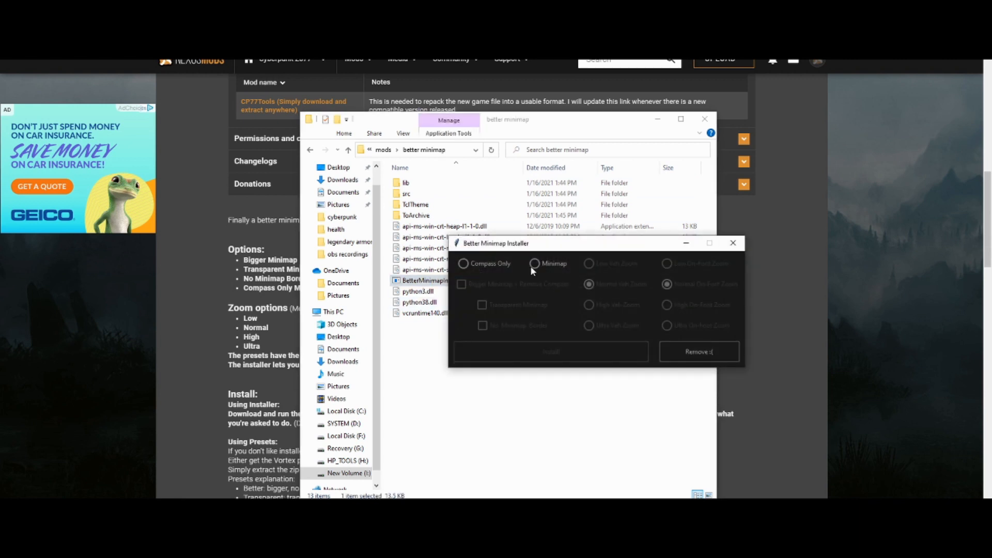
# - Select the Minimap option with Ultra vehicle zoom and begin the install
pyautogui.click(534, 263)
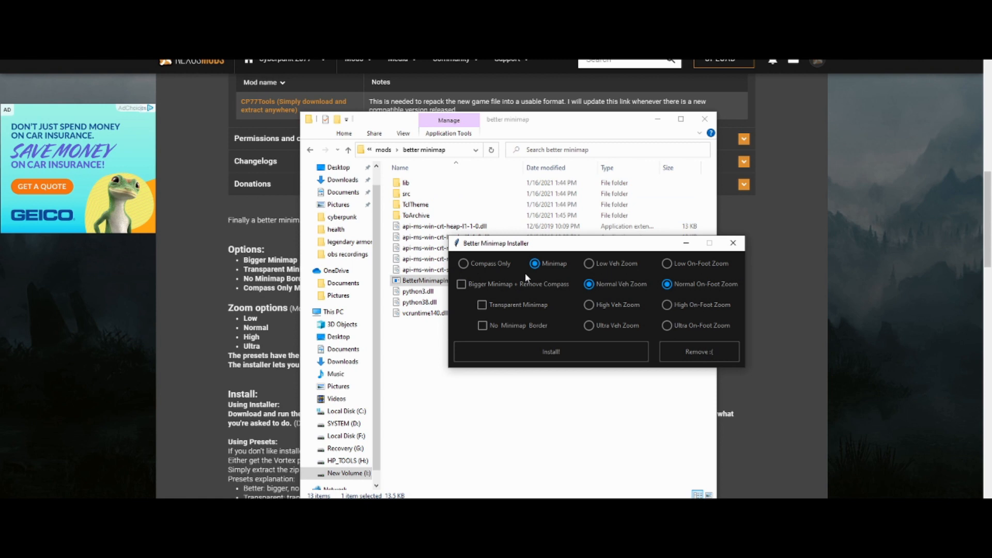
pyautogui.moveTo(590, 268)
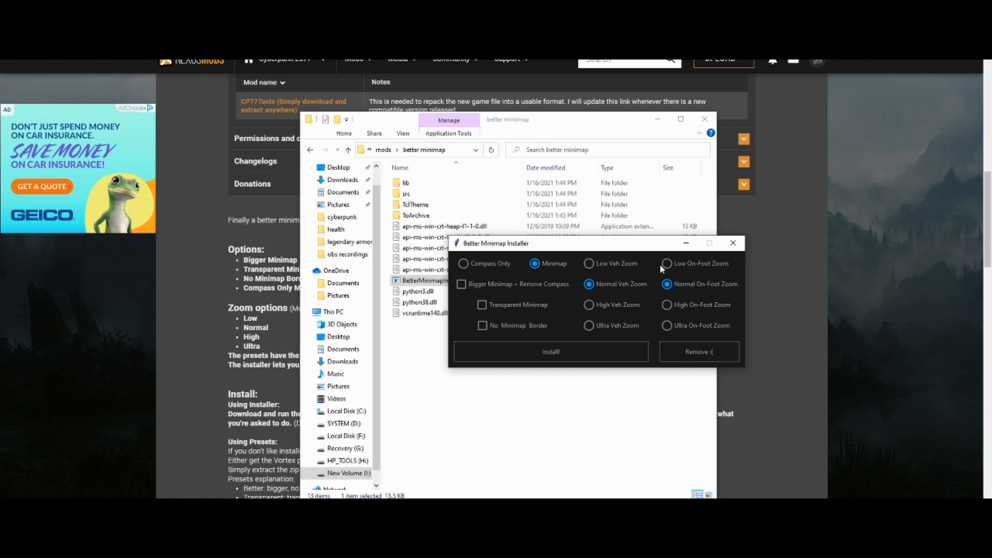
pyautogui.click(589, 264)
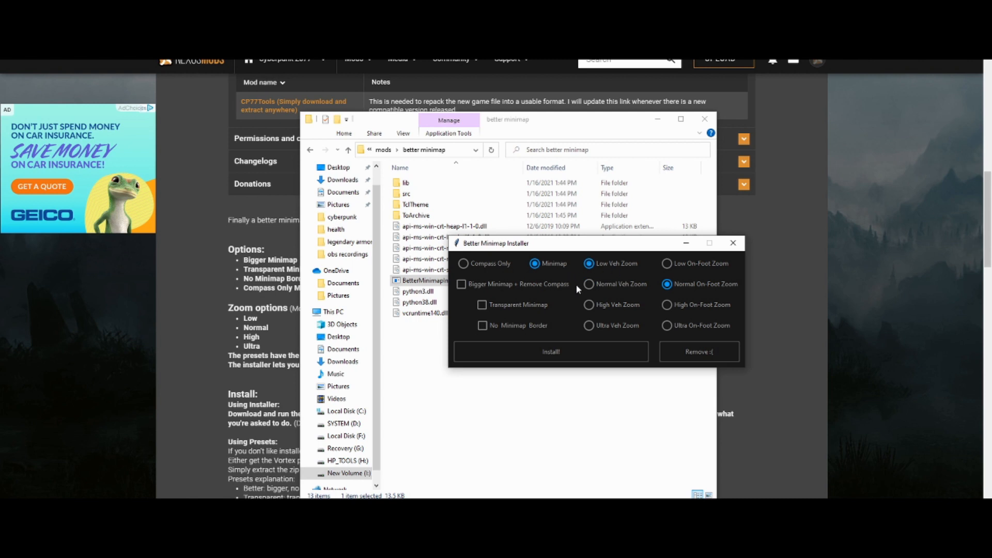
pyautogui.click(589, 283)
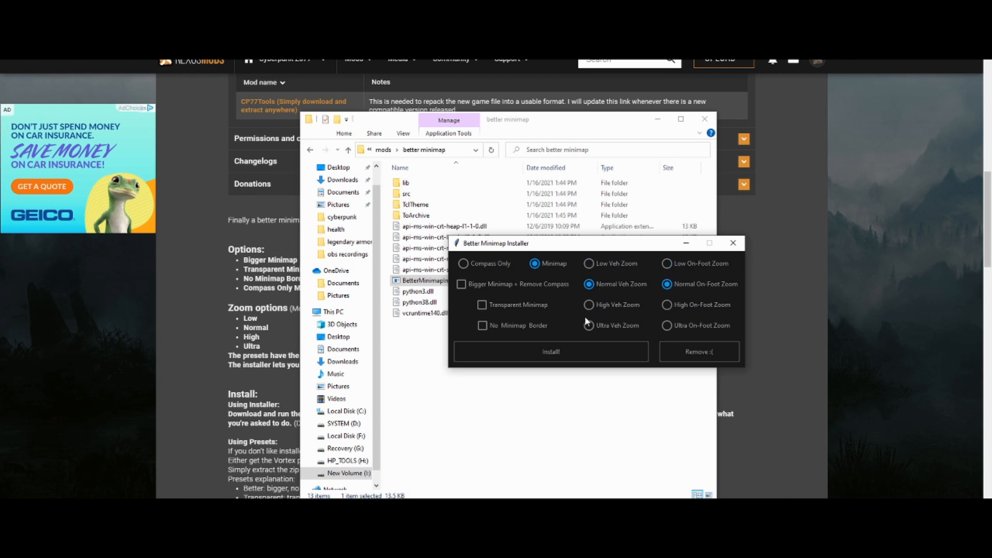
pyautogui.click(667, 326)
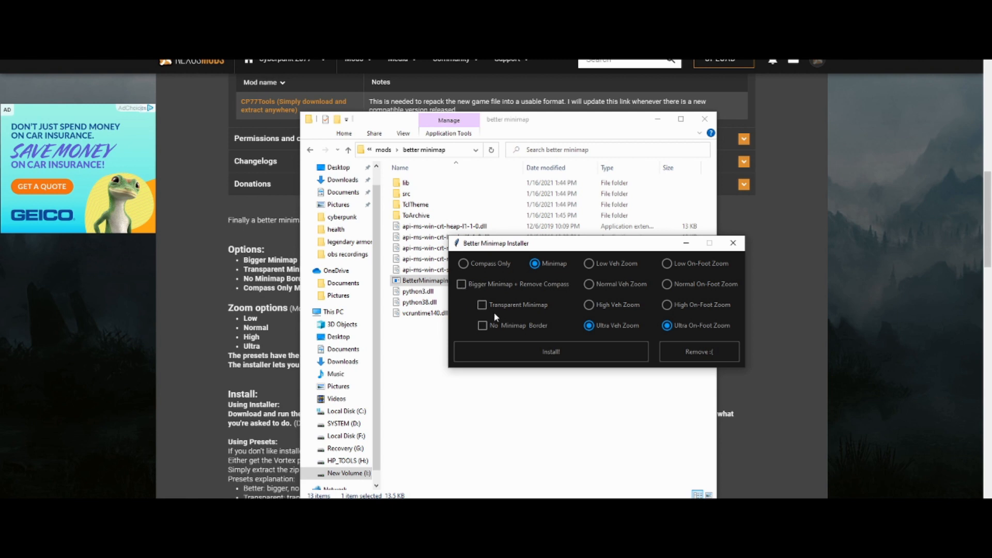
pyautogui.moveTo(482, 311)
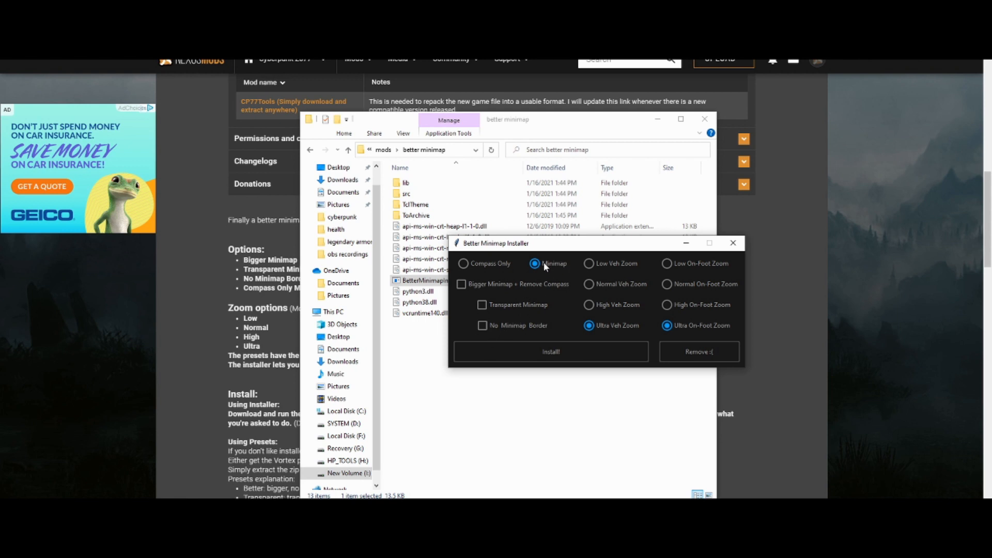
pyautogui.click(550, 351)
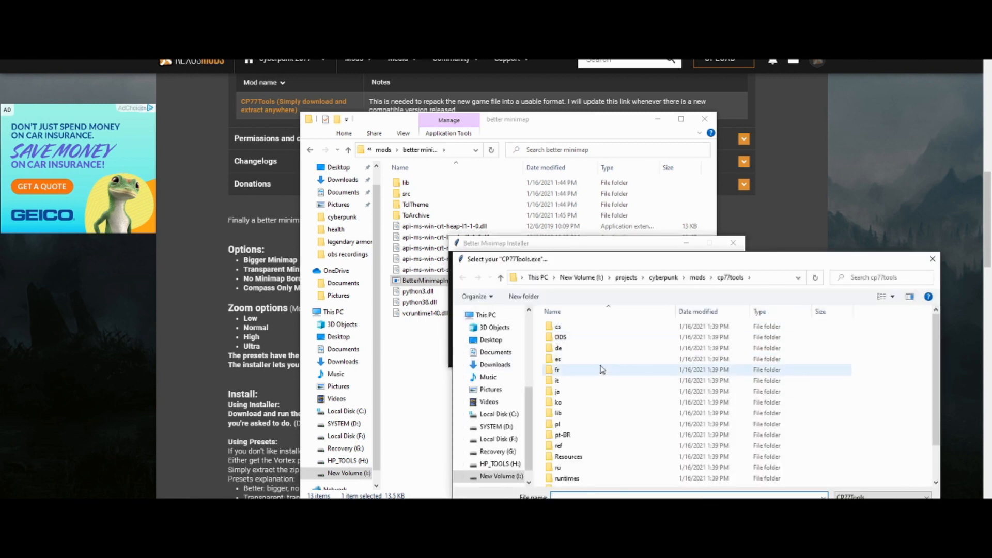
# - Point the installer at CP77Tools.exe in the cp77tools folder
pyautogui.scroll(-3)
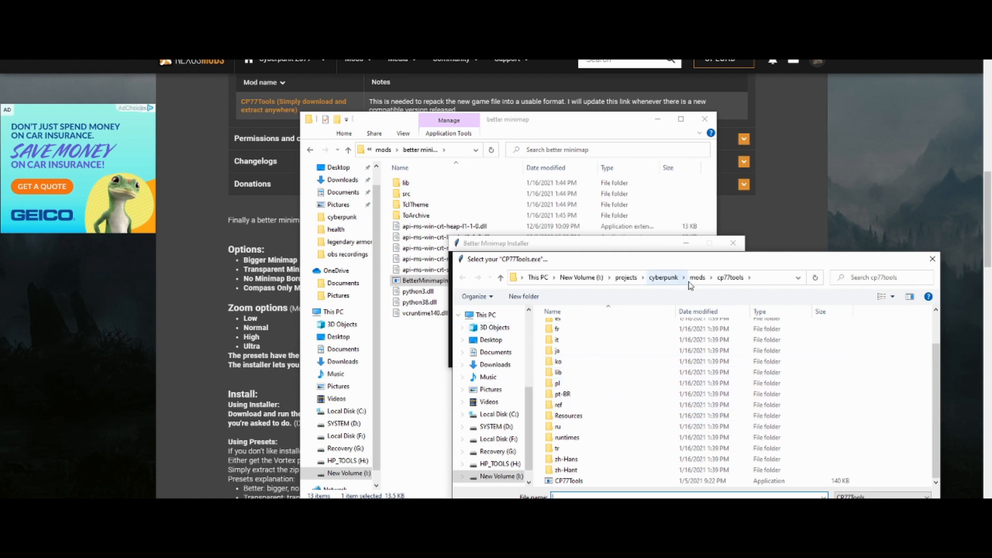
pyautogui.moveTo(562, 393)
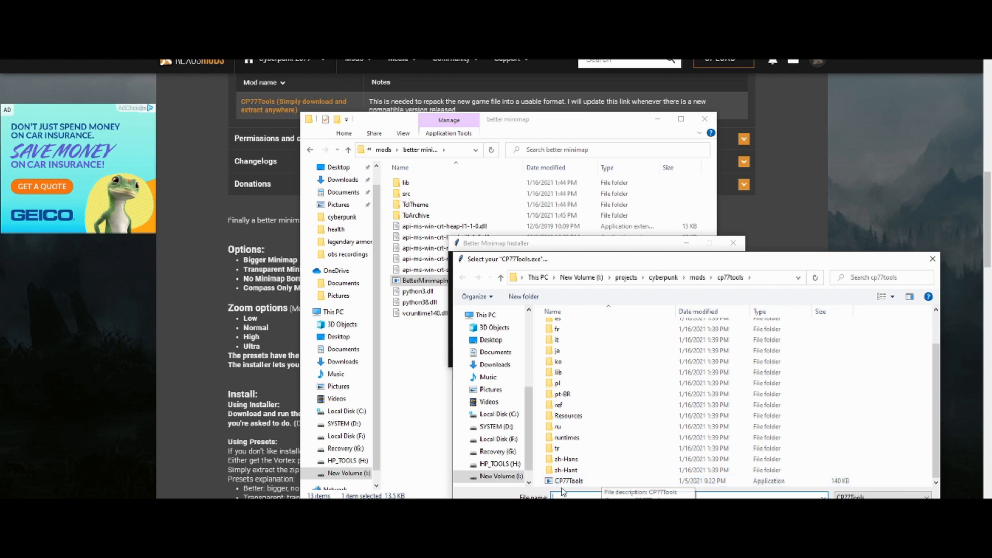
pyautogui.click(567, 481)
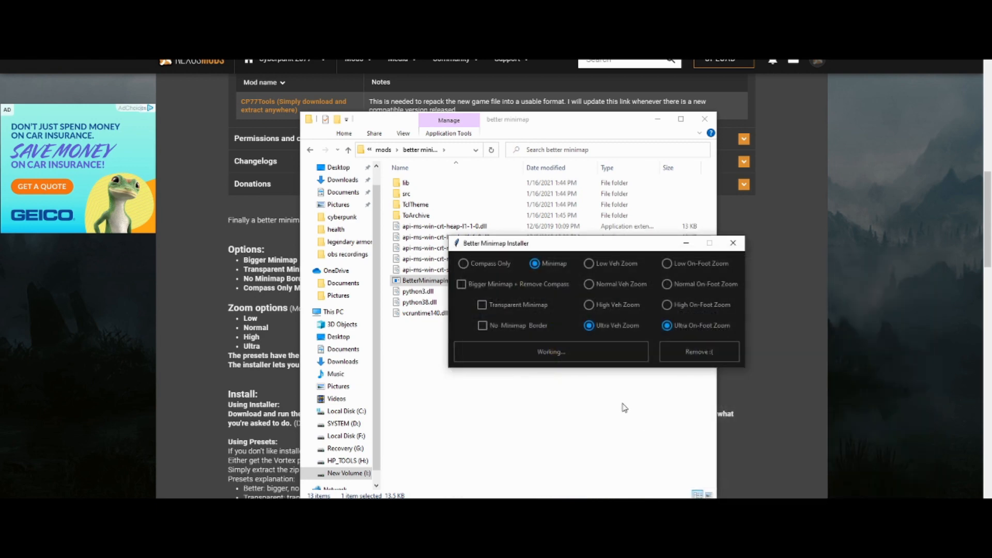
pyautogui.moveTo(602, 374)
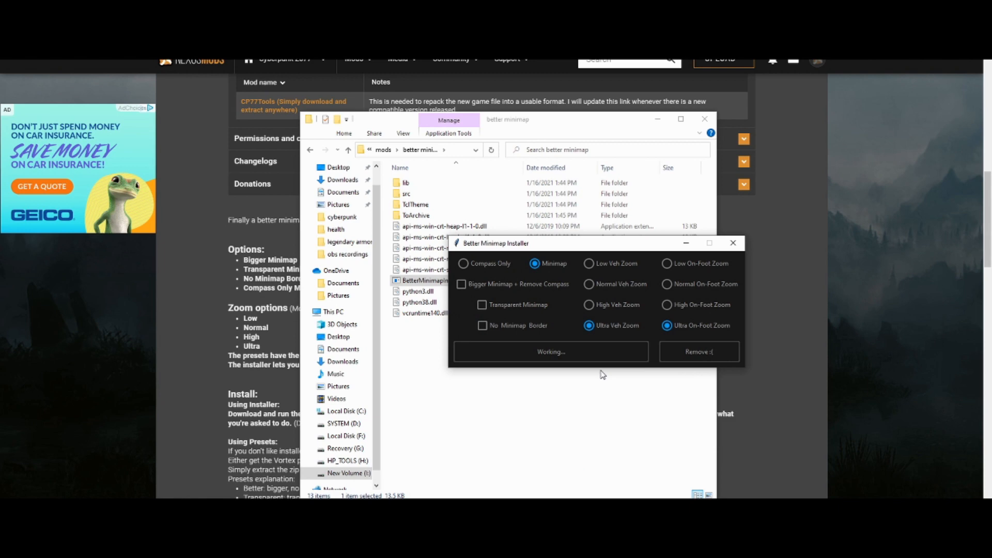
# - Browse to I:\steam\steamapps\common and select the Cyberpunk 2077 game folder
pyautogui.click(549, 351)
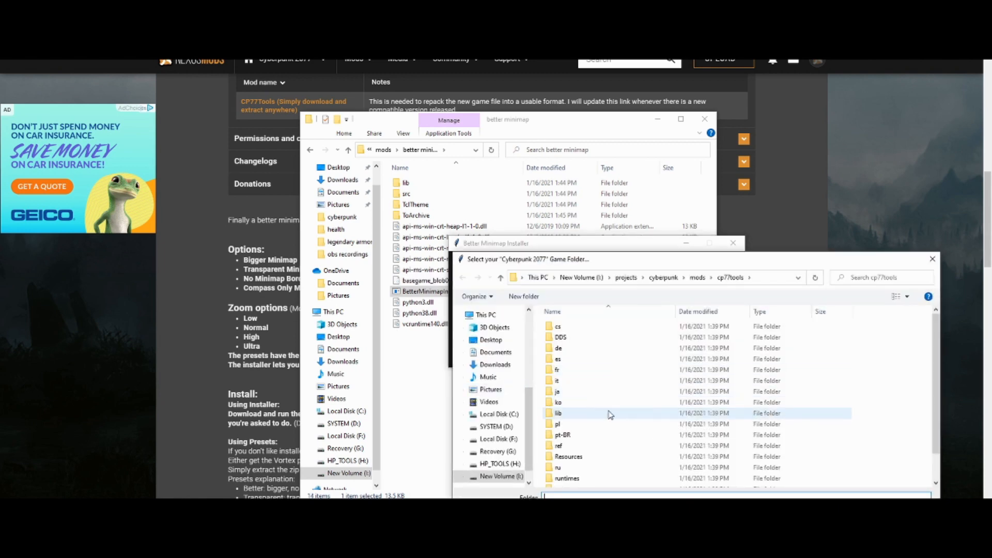
pyautogui.click(500, 475)
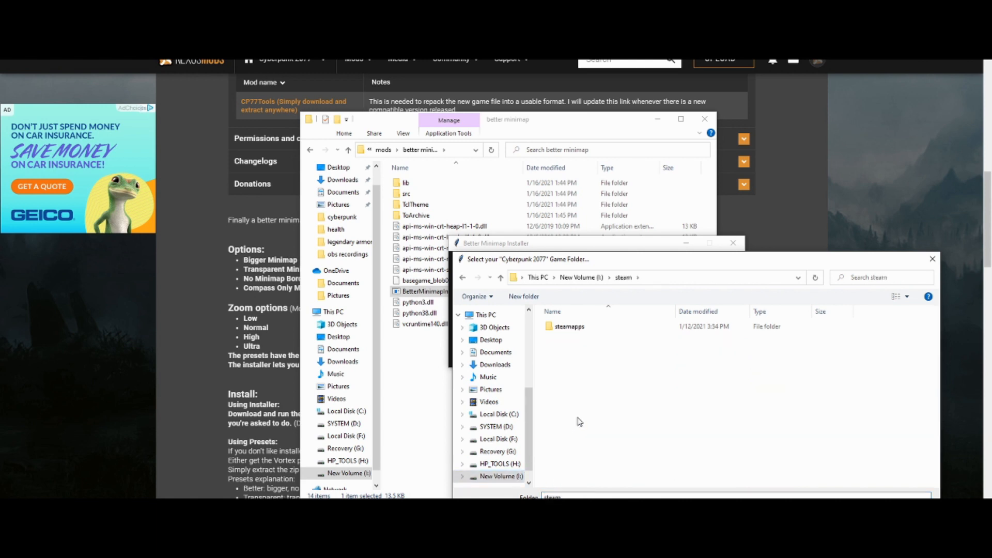
pyautogui.doubleClick(569, 326)
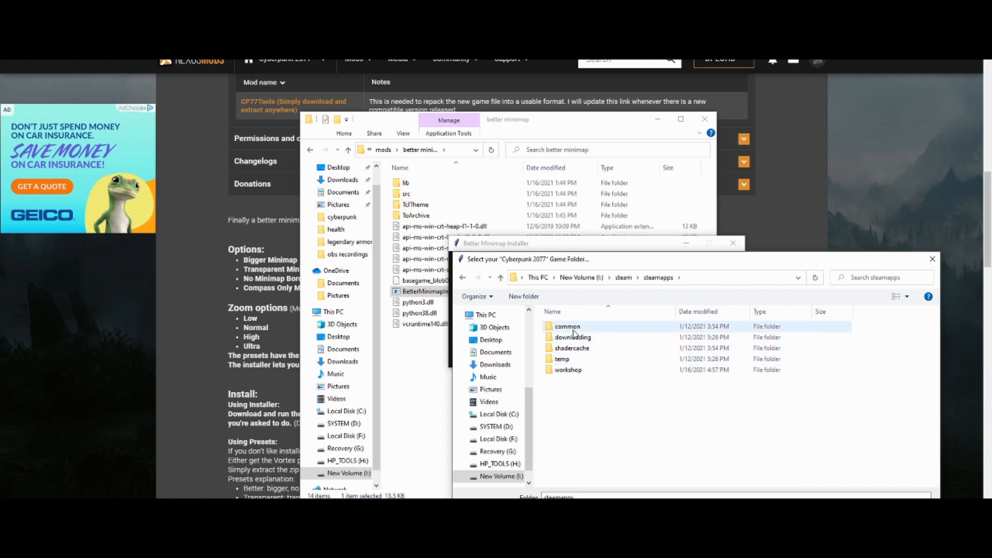
pyautogui.doubleClick(567, 325)
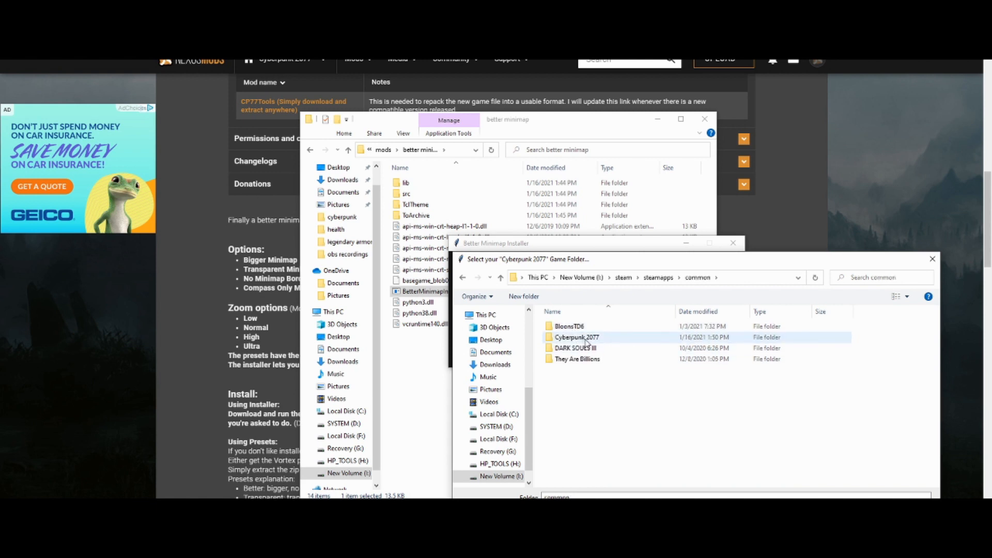
pyautogui.click(575, 337)
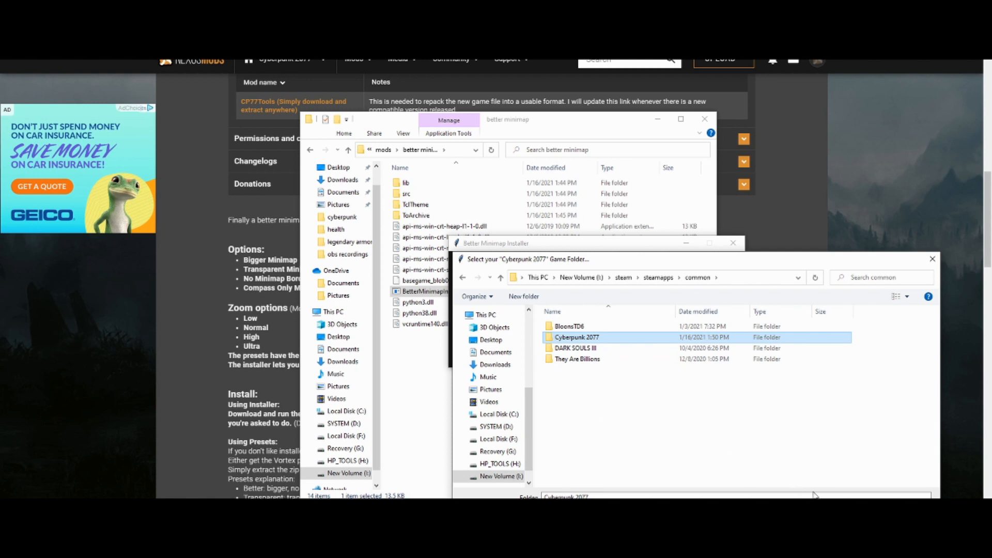